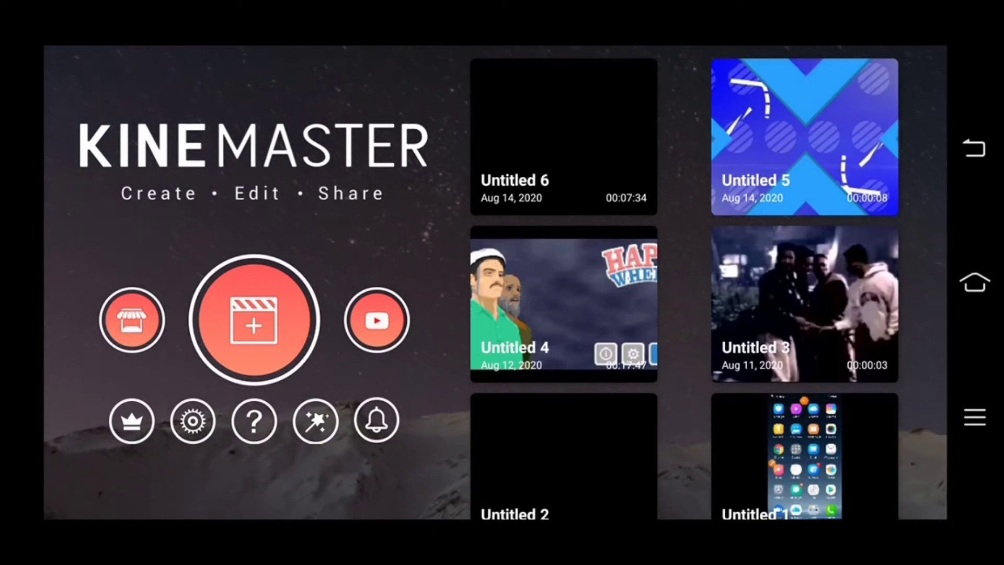
# - Create a new project with the 16:9 aspect ratio
pyautogui.click(254, 320)
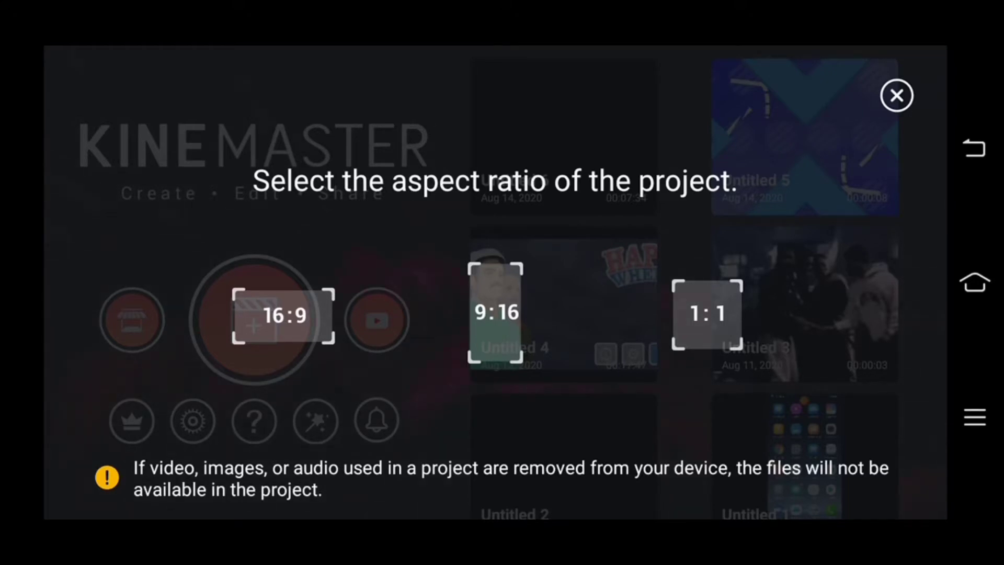
pyautogui.click(282, 315)
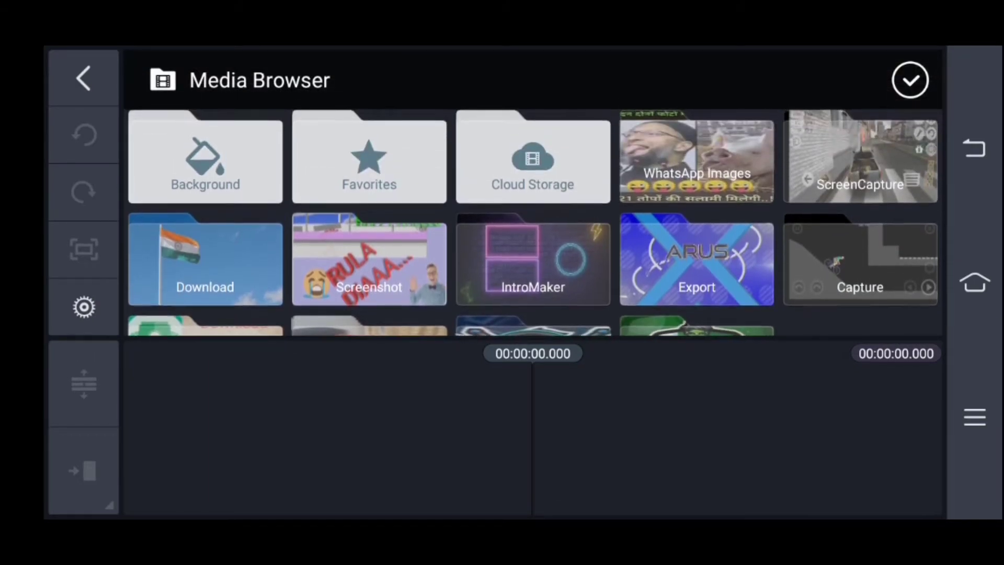
# - Add the gameplay video, pause at 6.5 s, and trim everything left of the playhead
pyautogui.click(859, 157)
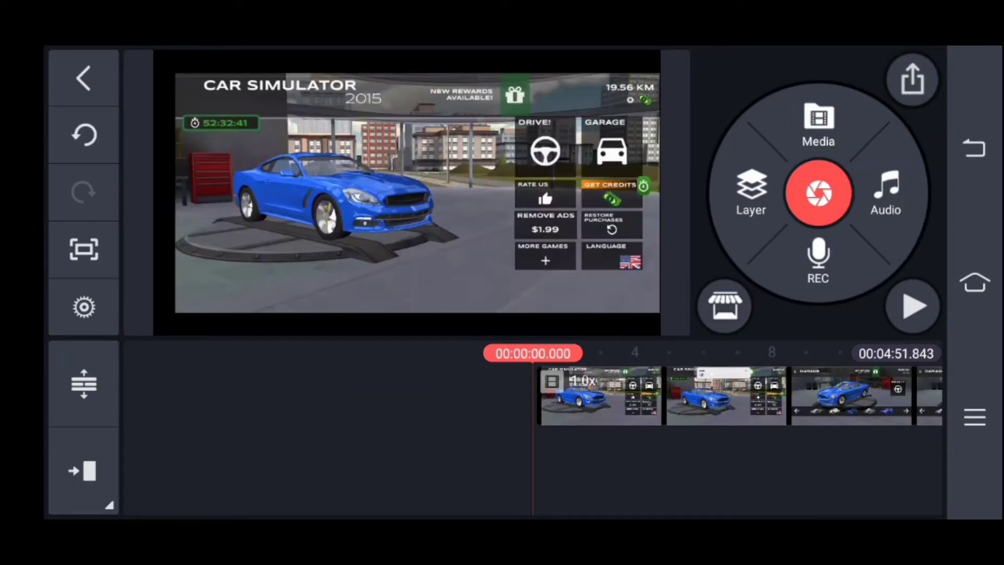
pyautogui.click(911, 305)
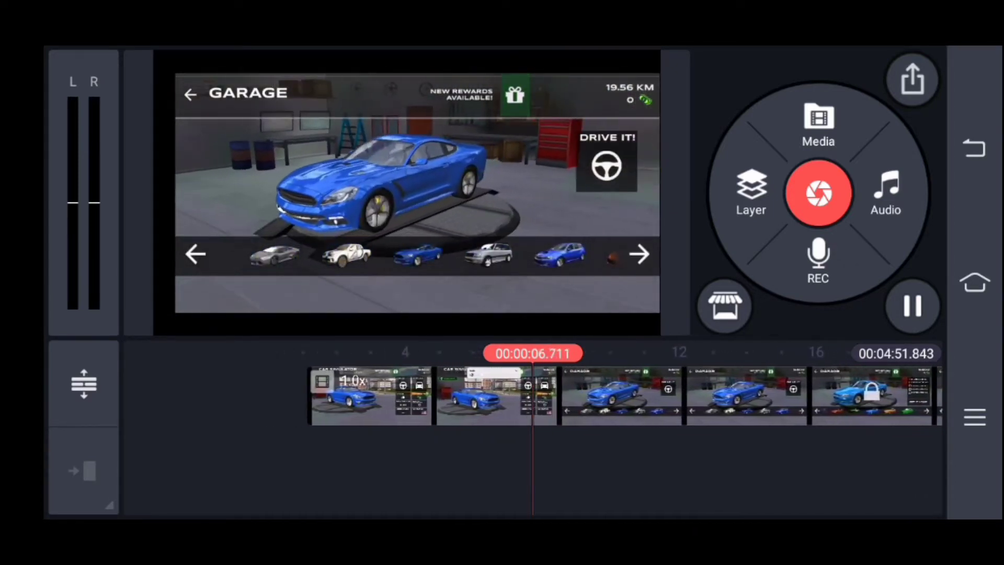
pyautogui.click(371, 395)
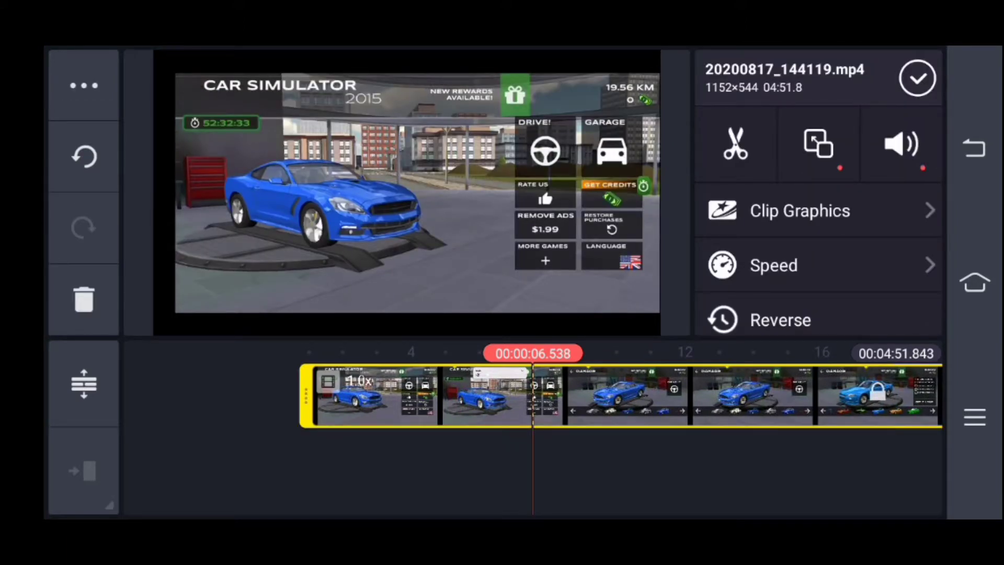
pyautogui.click(734, 143)
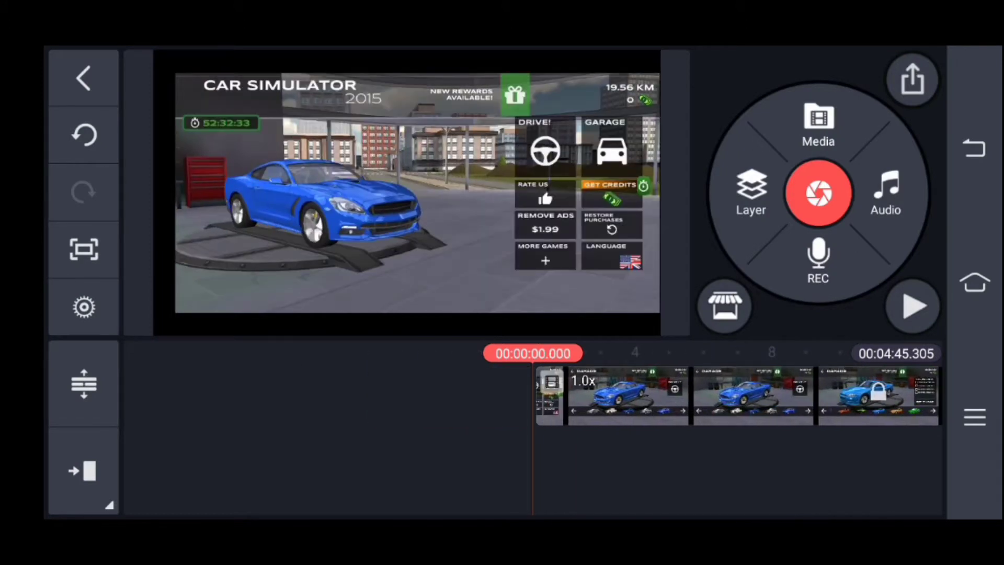
# - Pause playback and record a voiceover track with REC beneath the gameplay clip
pyautogui.click(912, 306)
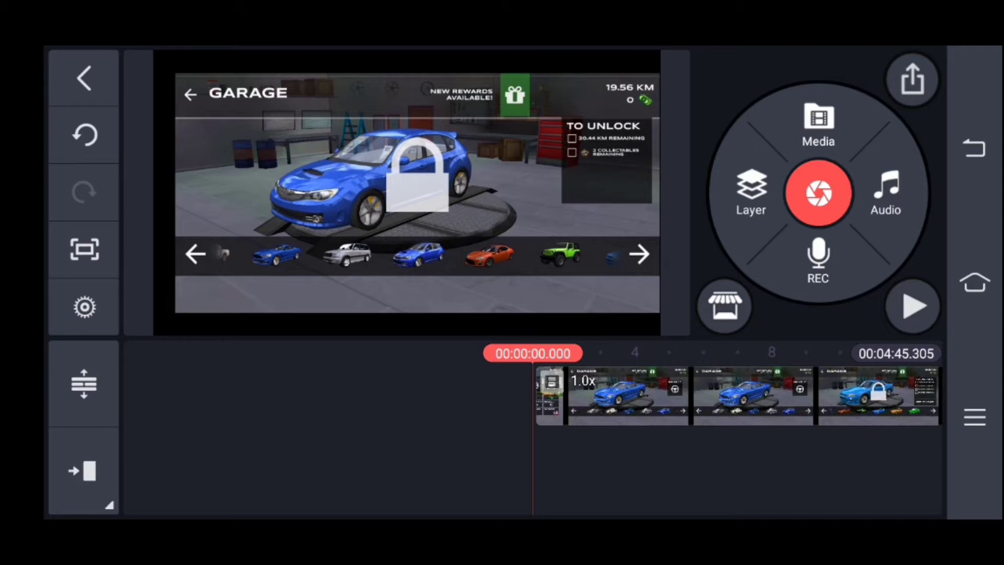
pyautogui.click(885, 192)
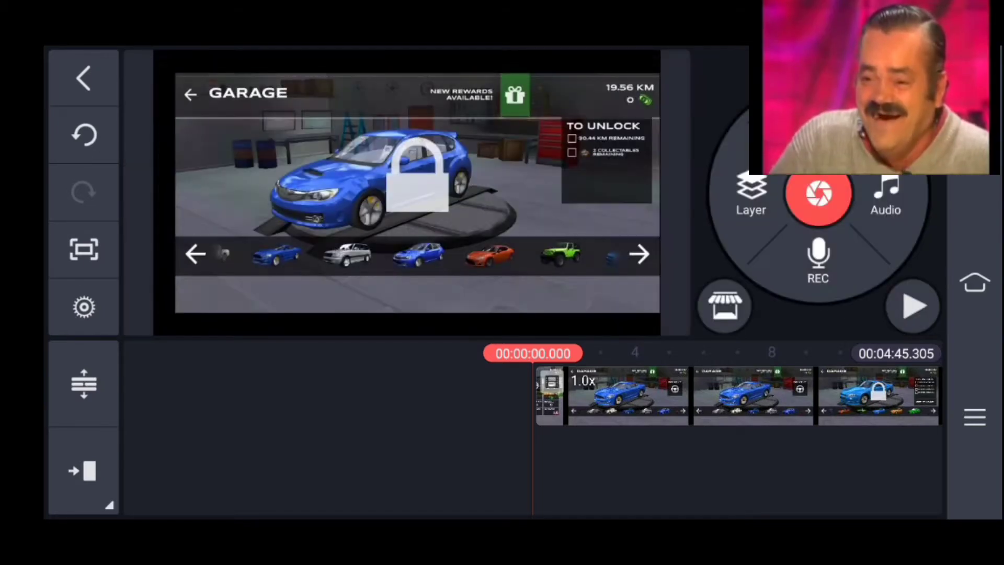
pyautogui.click(818, 257)
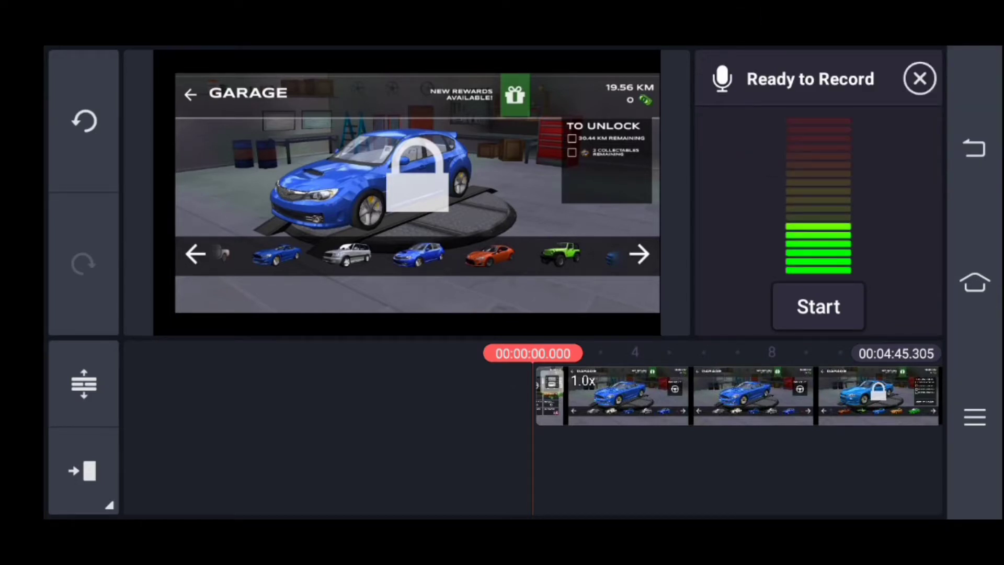
pyautogui.click(920, 78)
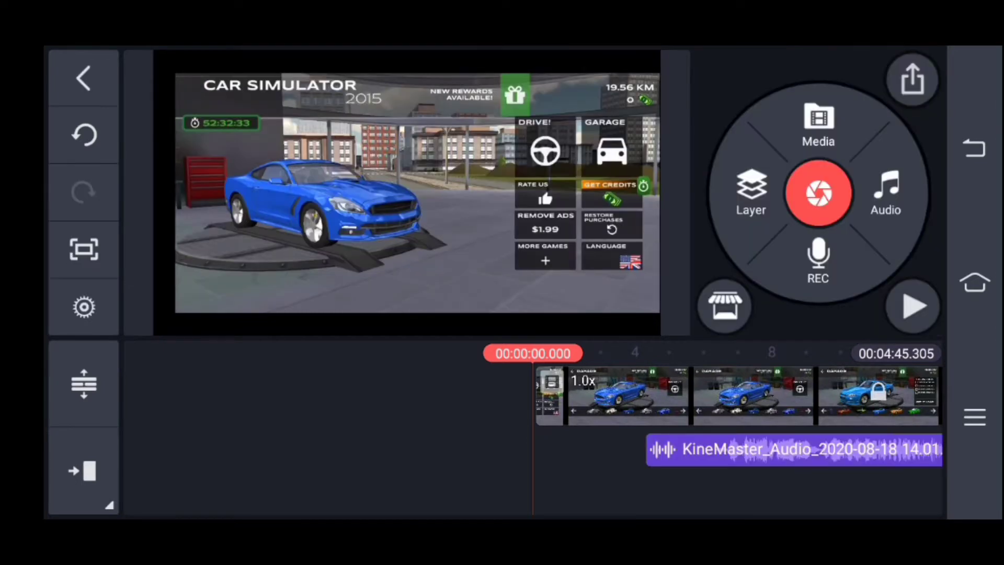
# - Split the gameplay clip at the playhead, then open Trim/Split for the voiceover clip
pyautogui.click(913, 305)
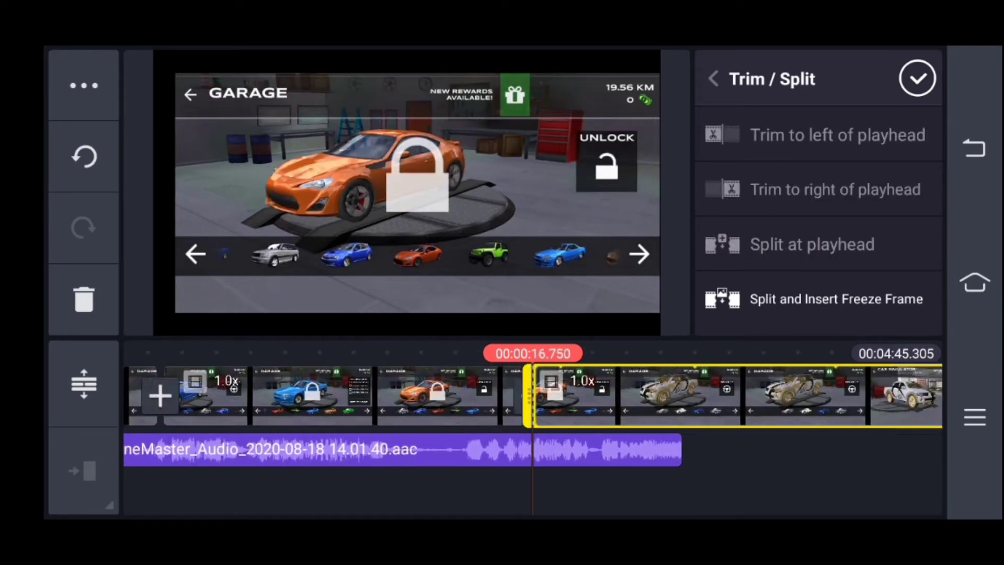
pyautogui.click(712, 77)
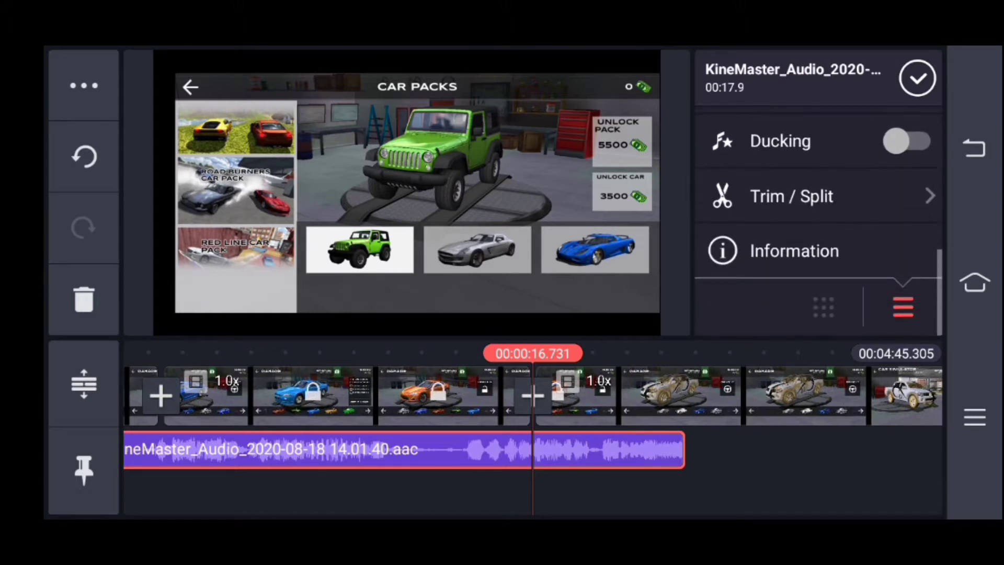
pyautogui.click(790, 196)
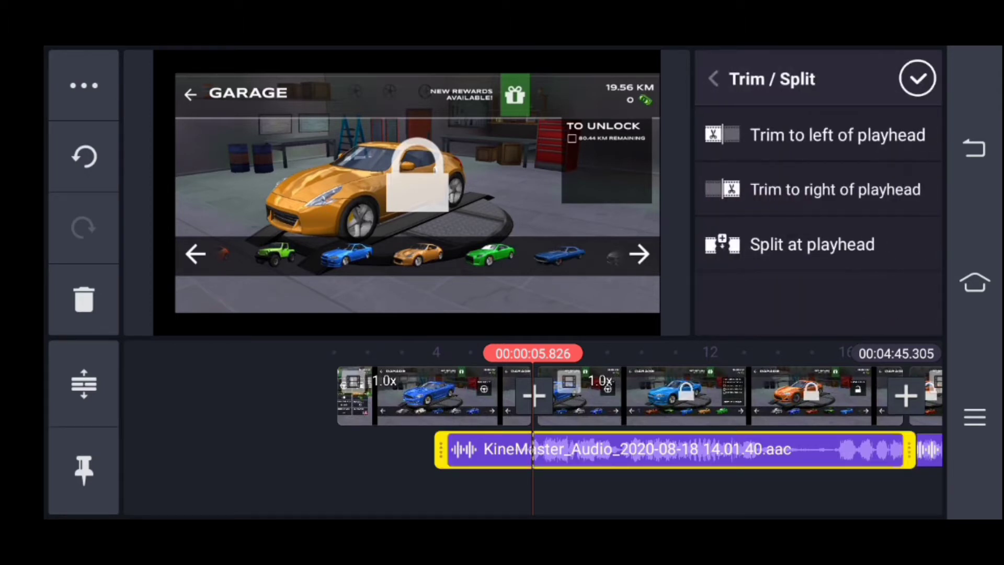
# - Split the voiceover at the playhead and browse Voice Changer effects for the right-hand piece
pyautogui.click(811, 244)
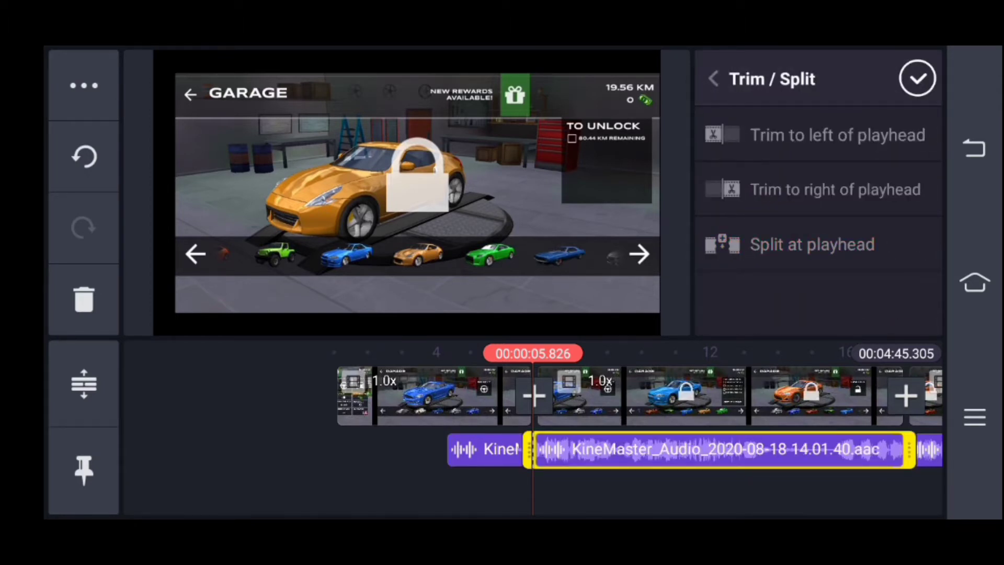
pyautogui.click(713, 78)
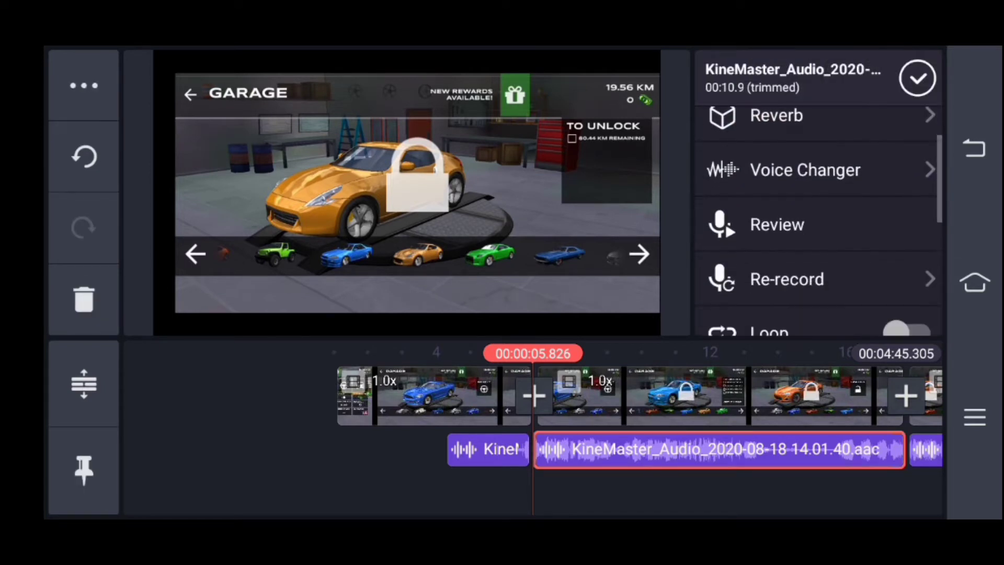
pyautogui.click(805, 183)
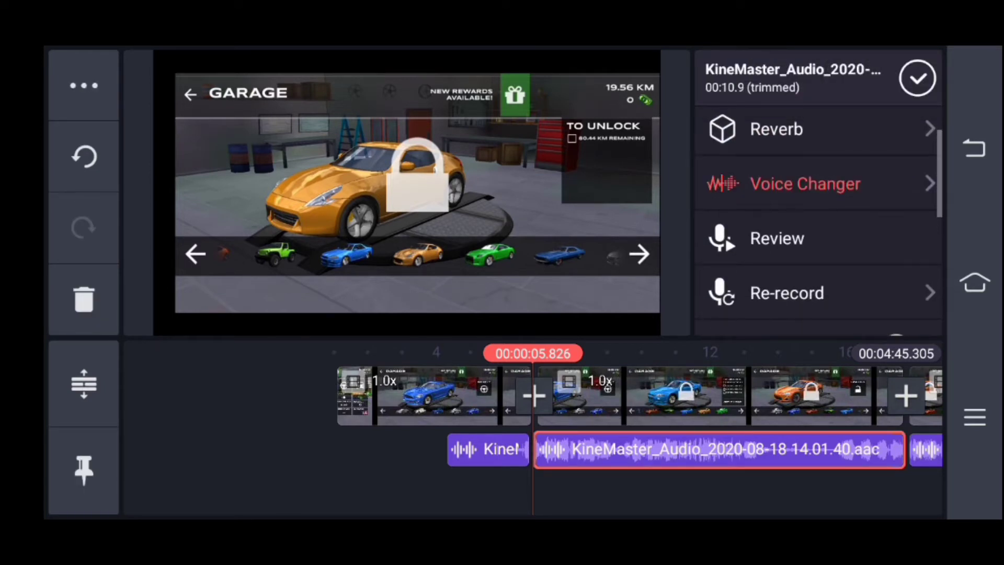
pyautogui.click(805, 183)
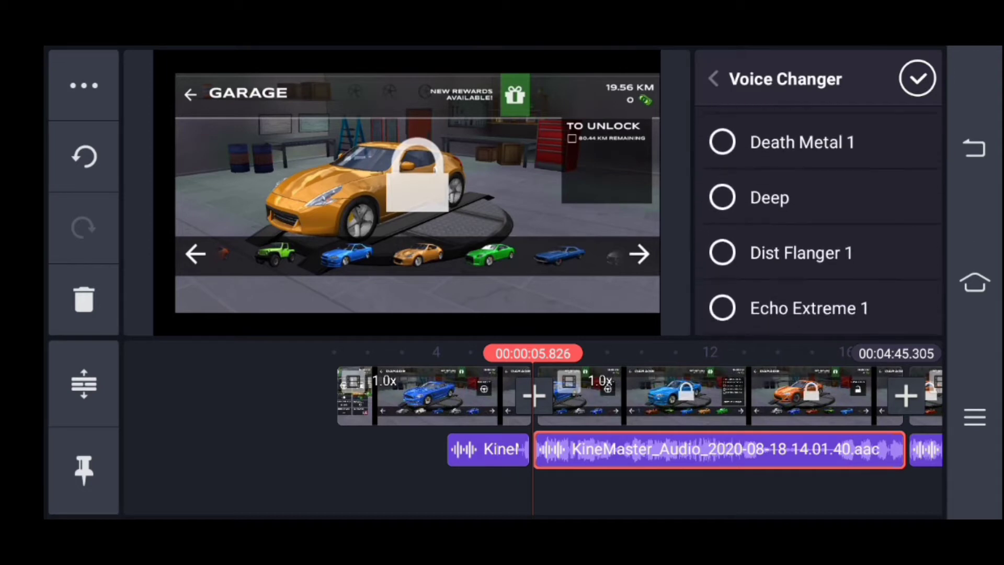
pyautogui.scroll(-3)
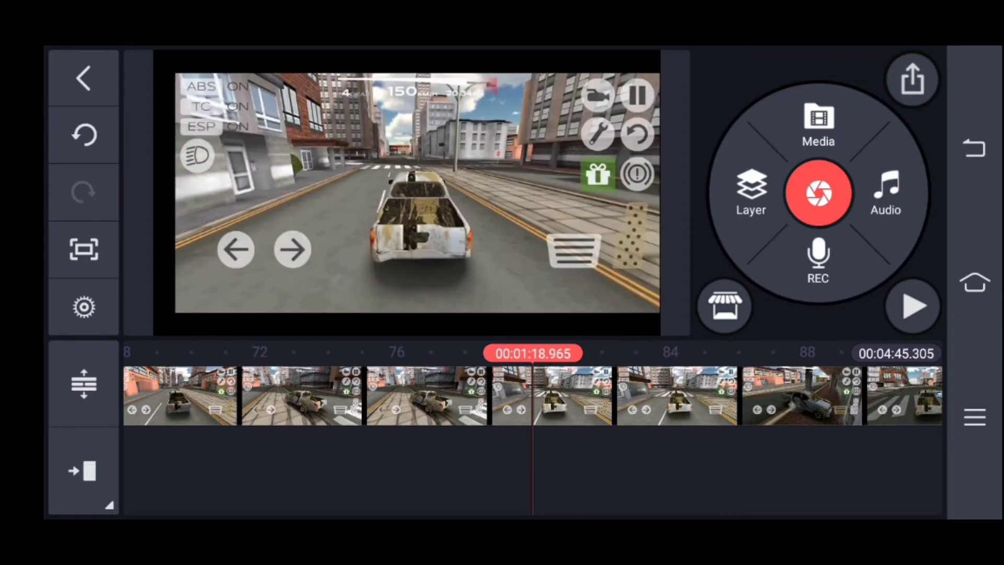
# - Add the green-screen meme clip from Download as a layer and enable Chroma Key
pyautogui.click(750, 192)
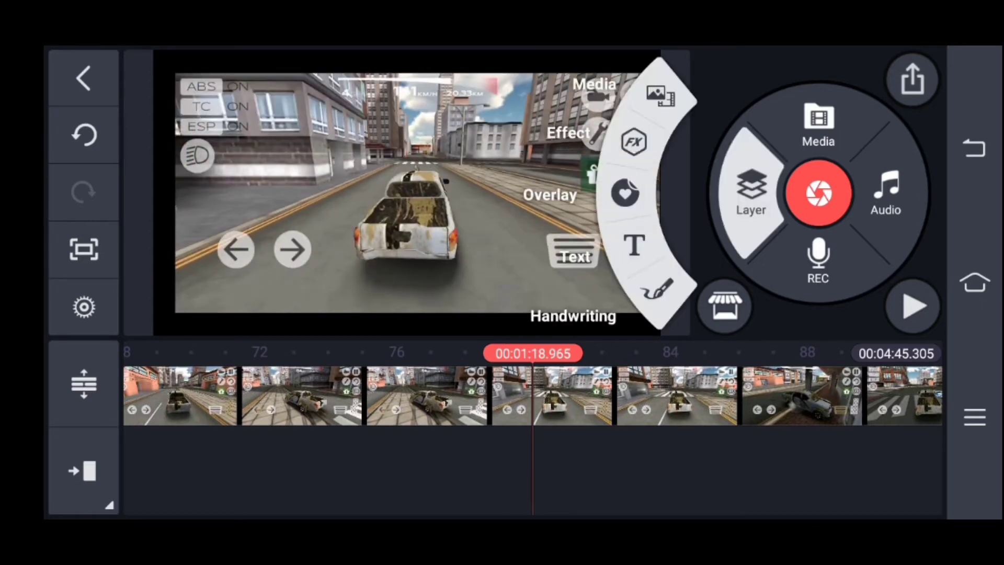
pyautogui.click(818, 126)
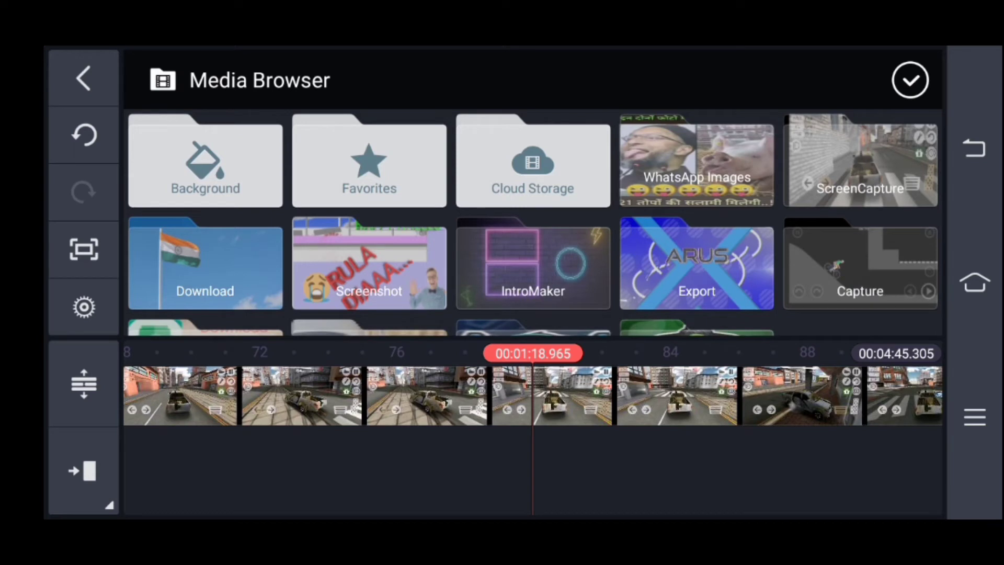
pyautogui.scroll(-3)
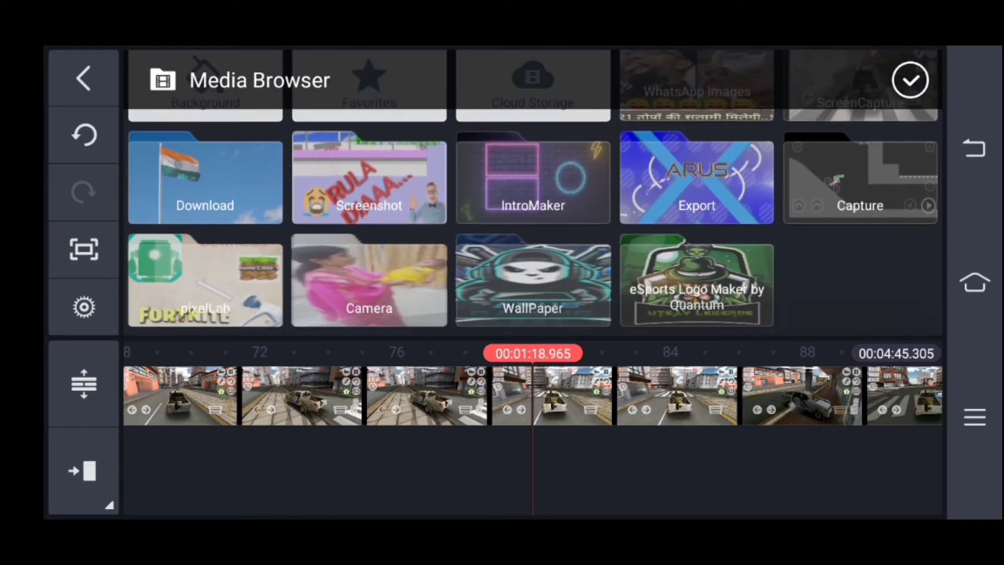
pyautogui.click(205, 178)
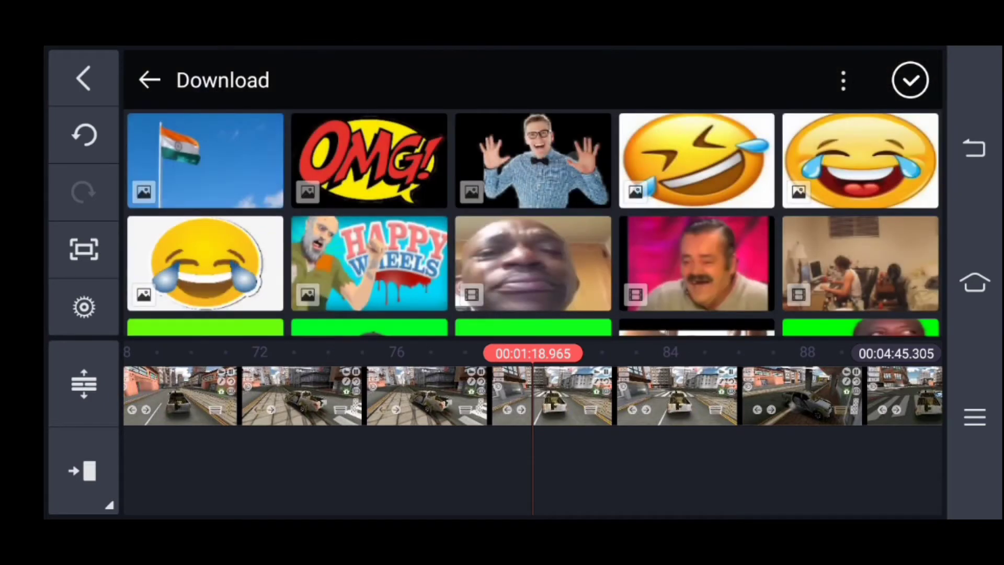
pyautogui.scroll(-3)
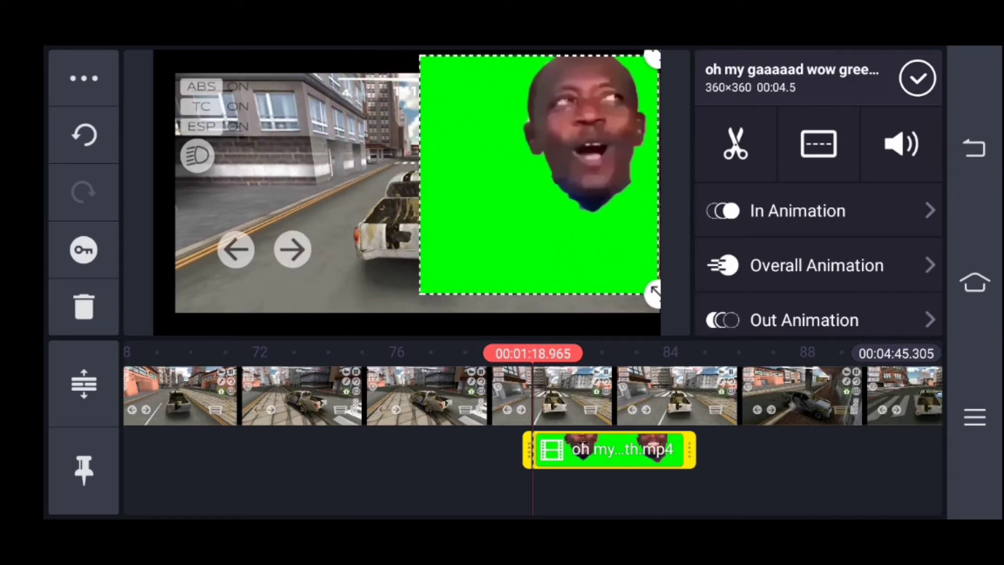
pyautogui.scroll(-3)
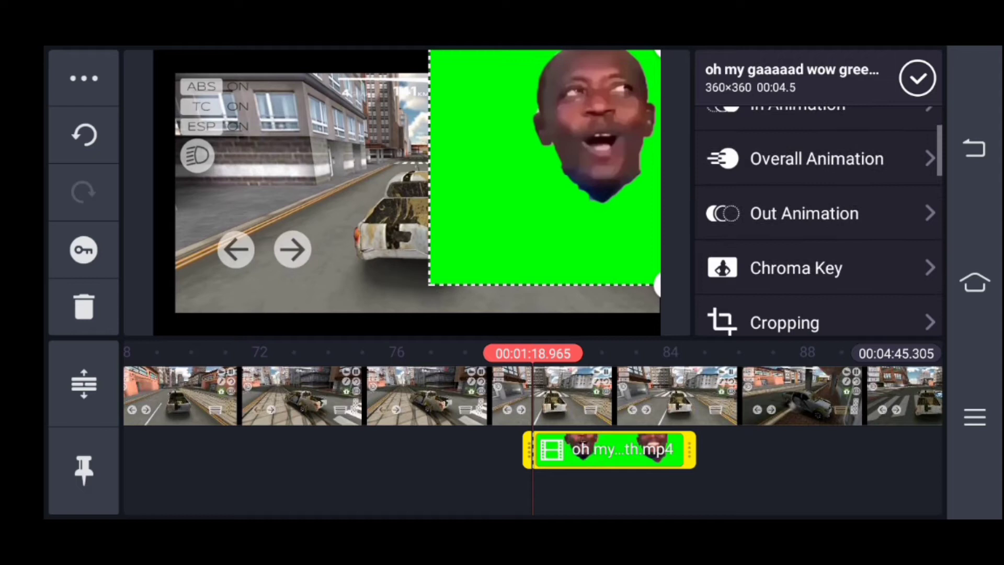
pyautogui.click(795, 267)
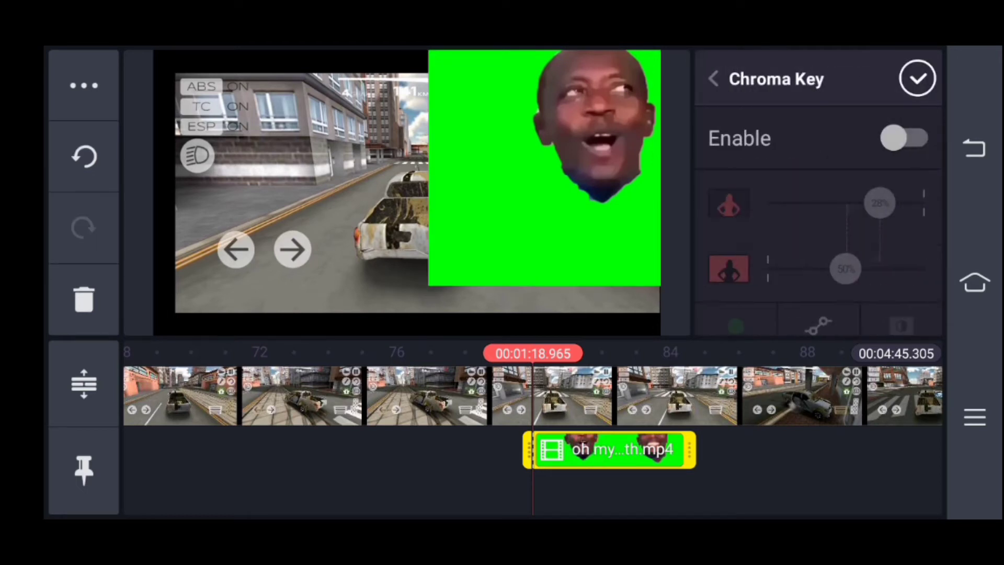
pyautogui.click(907, 138)
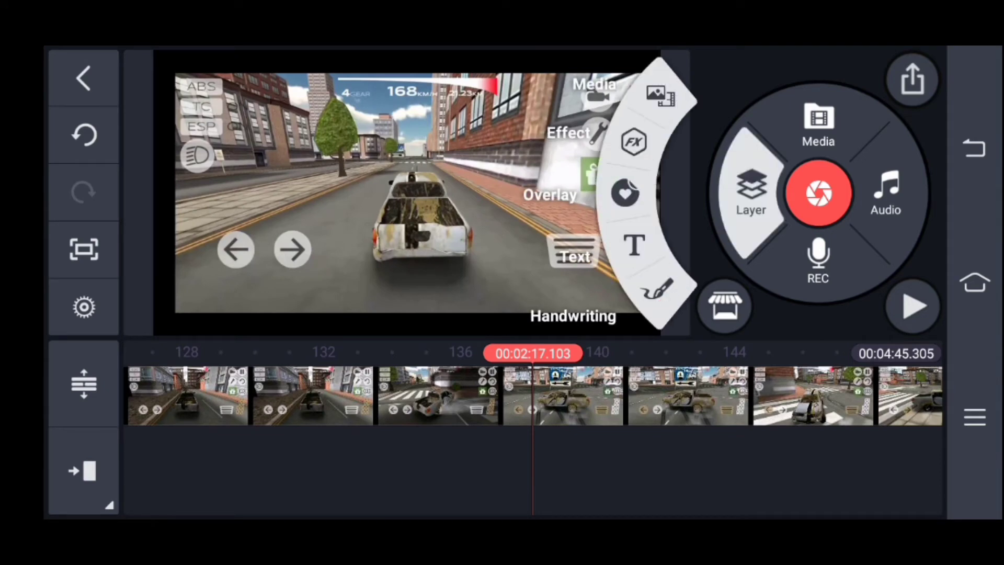
# - Close the layer menu, browse the Download folder's meme clips, then exit the media browser
pyautogui.click(818, 125)
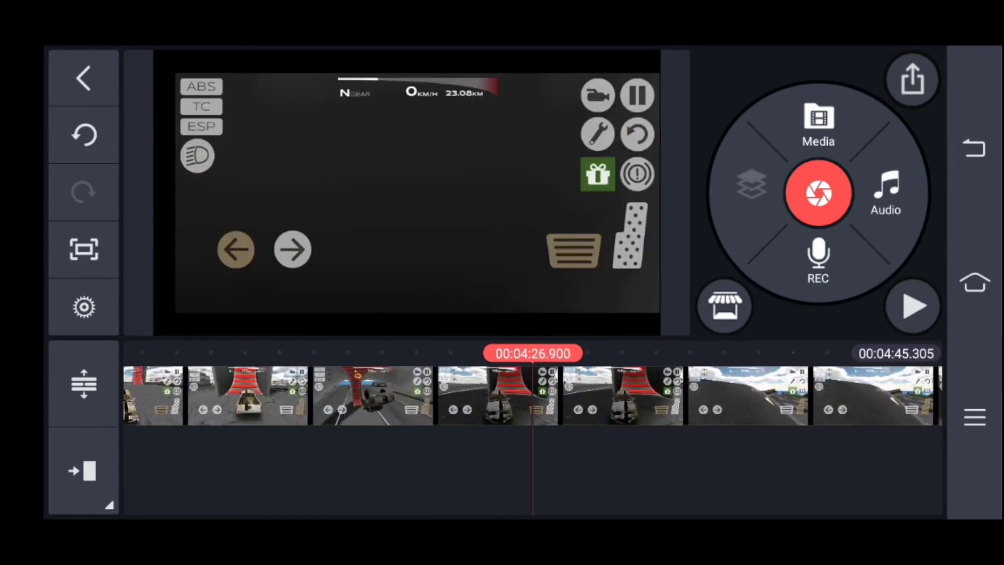
pyautogui.click(817, 125)
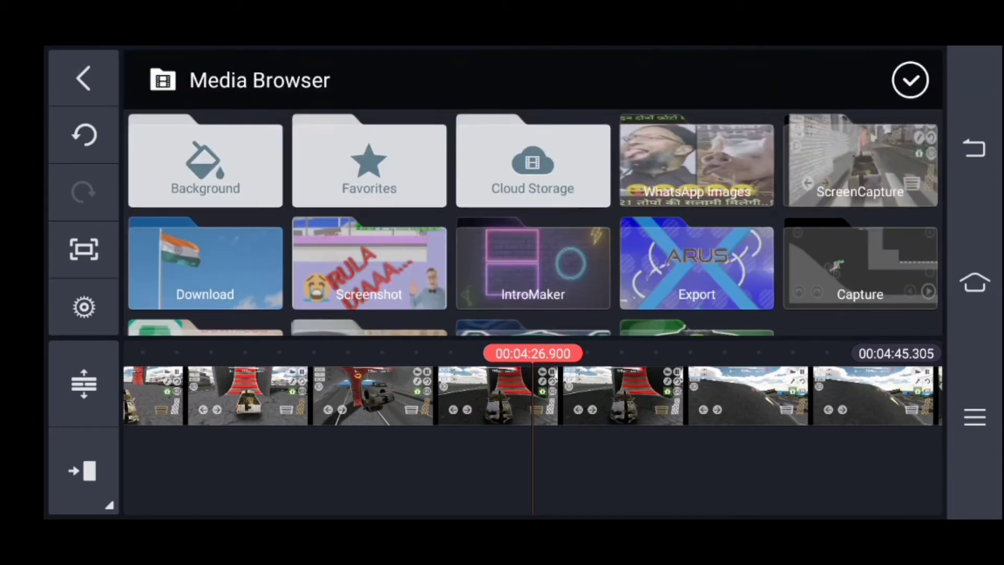
pyautogui.scroll(-3)
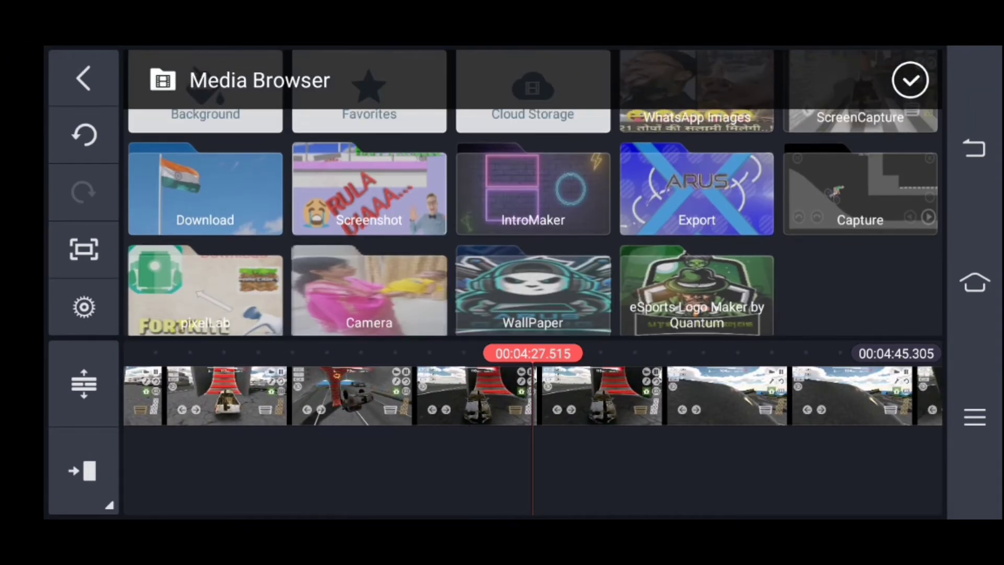
pyautogui.click(204, 189)
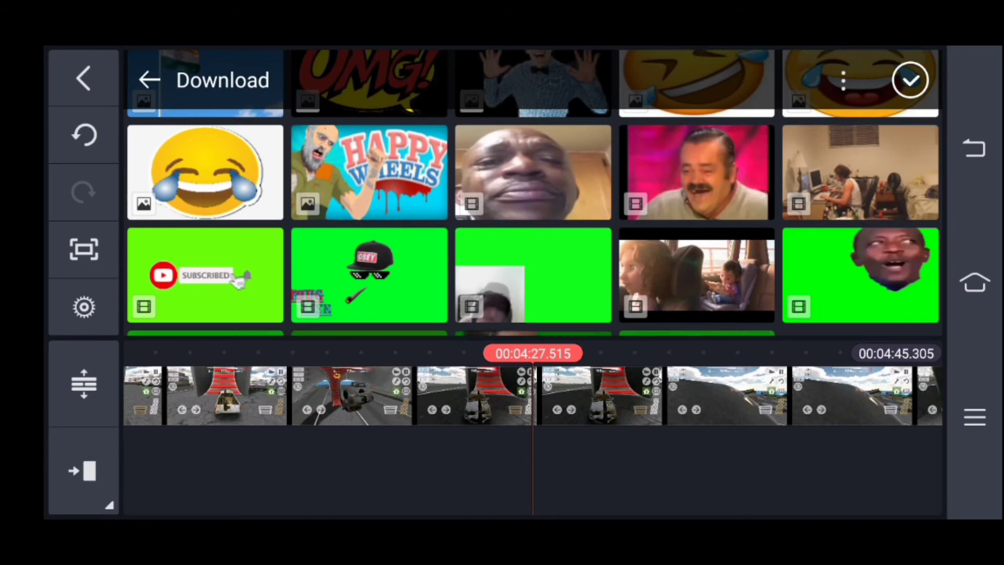
pyautogui.scroll(-3)
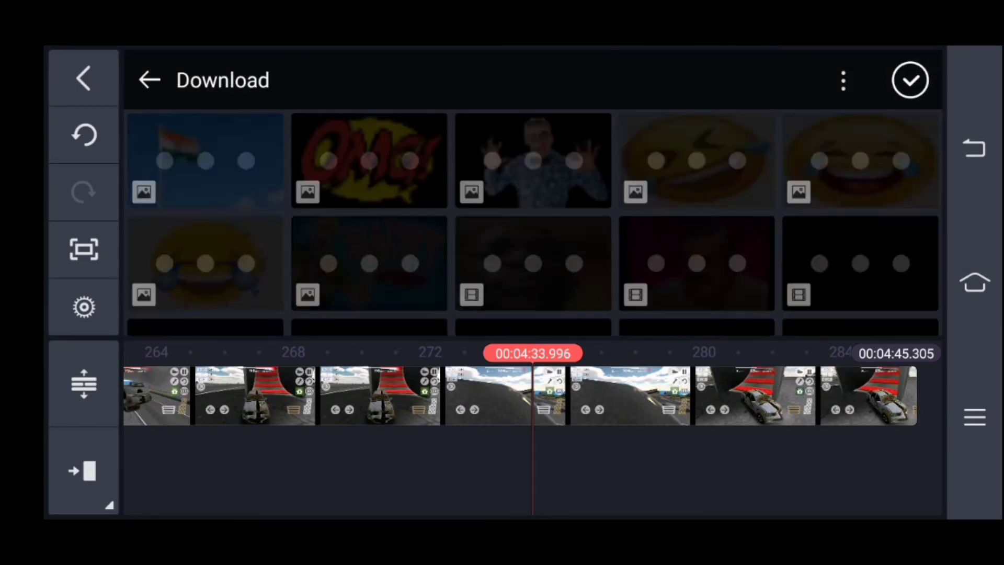
pyautogui.scroll(-3)
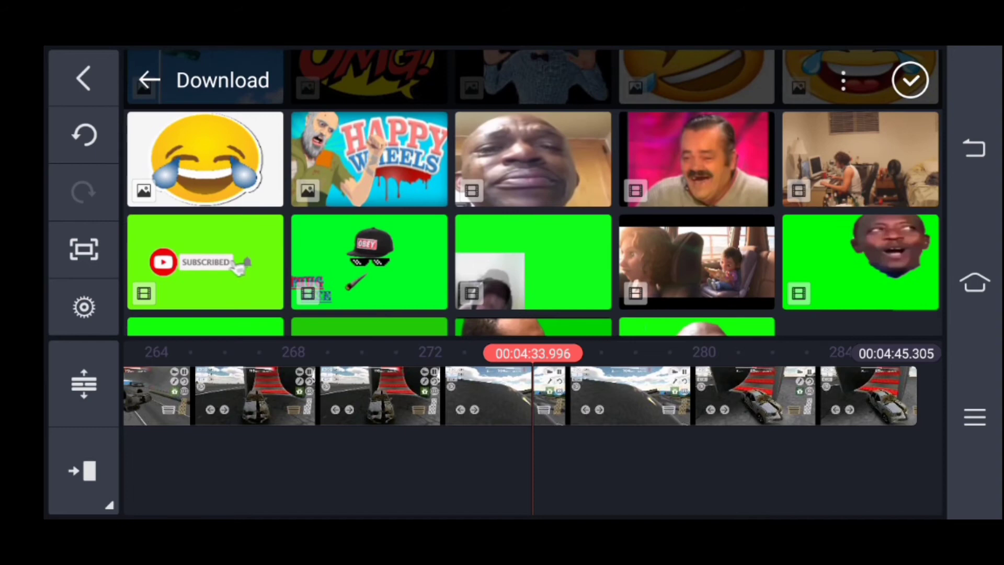
pyautogui.click(860, 261)
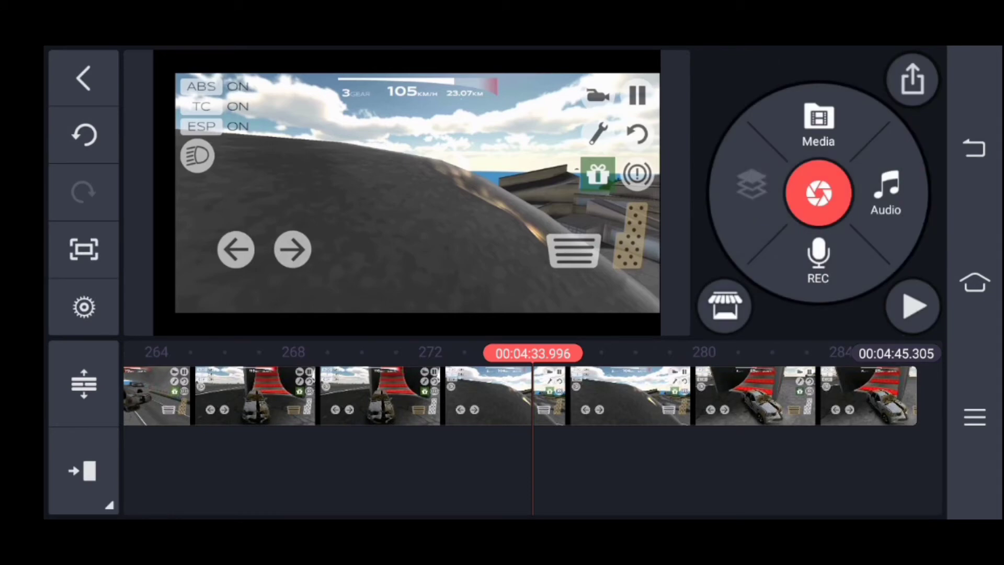
pyautogui.click(818, 126)
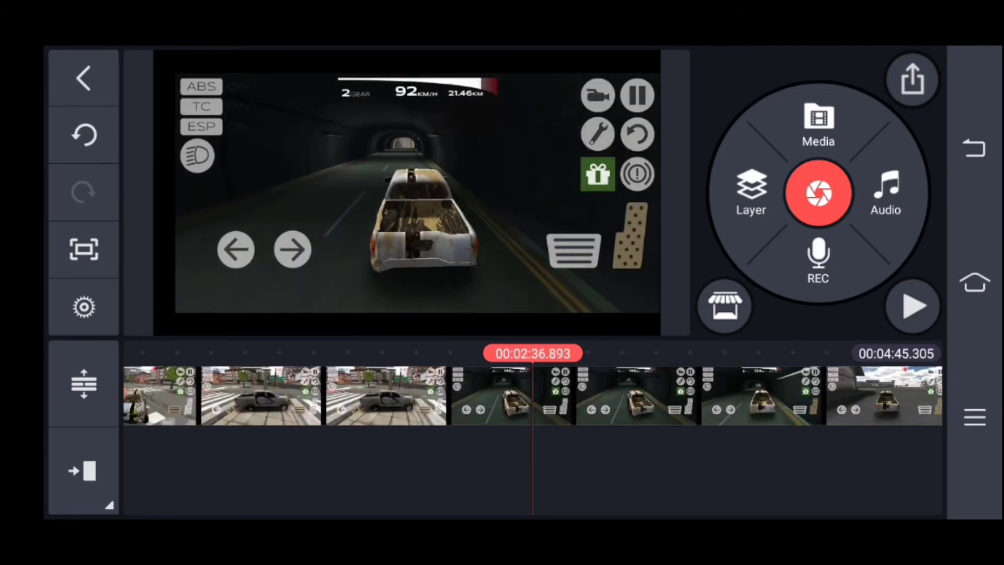
pyautogui.click(493, 395)
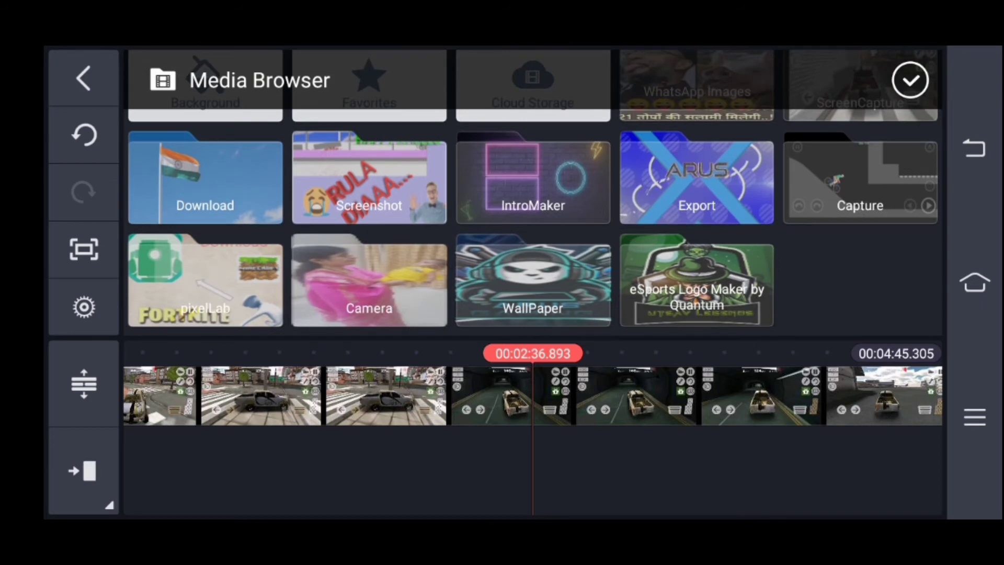
pyautogui.click(204, 177)
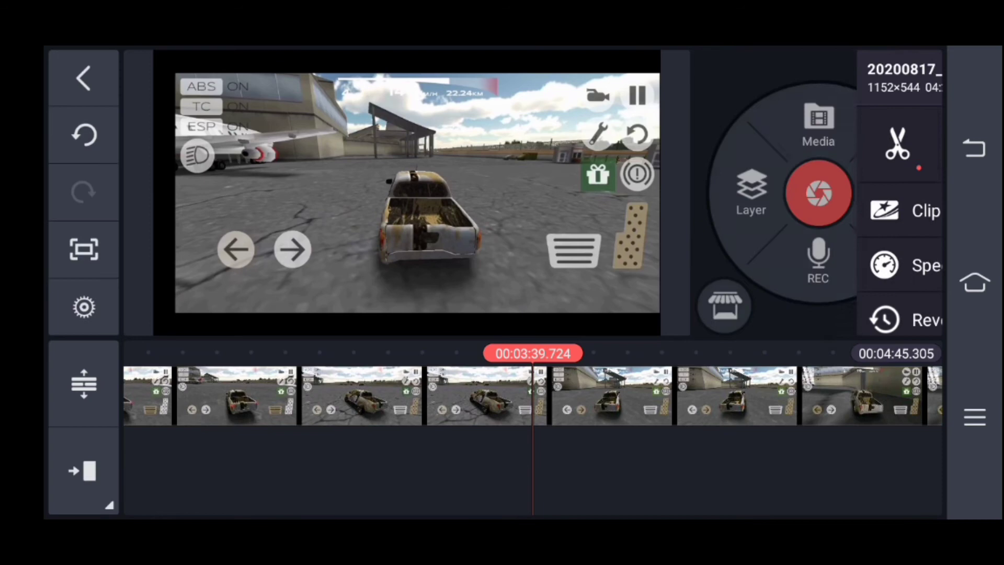
# - Insert 'Untitled 3_720p.mp4' from the Download folder as an overlay layer near 3:39
pyautogui.click(818, 122)
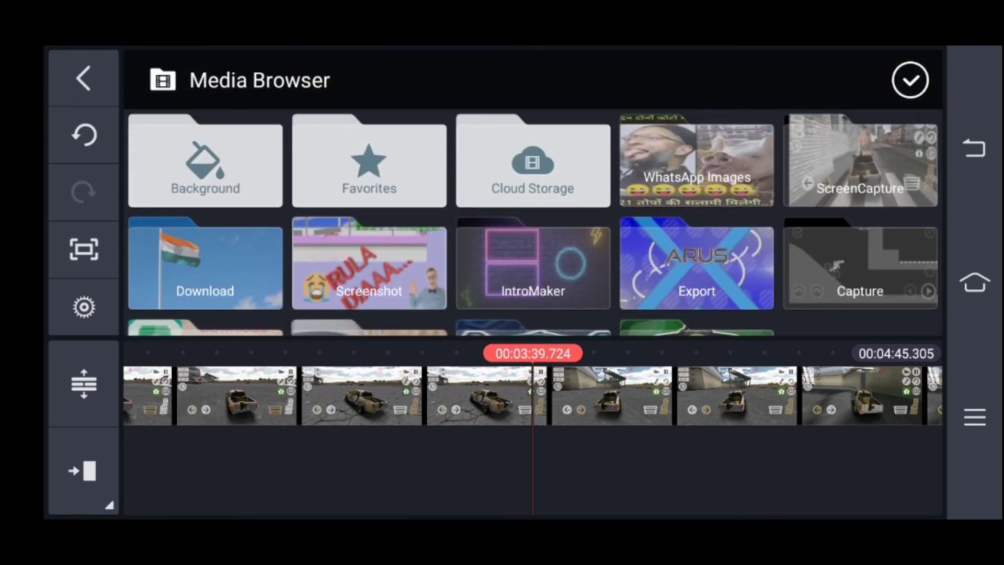
pyautogui.click(205, 263)
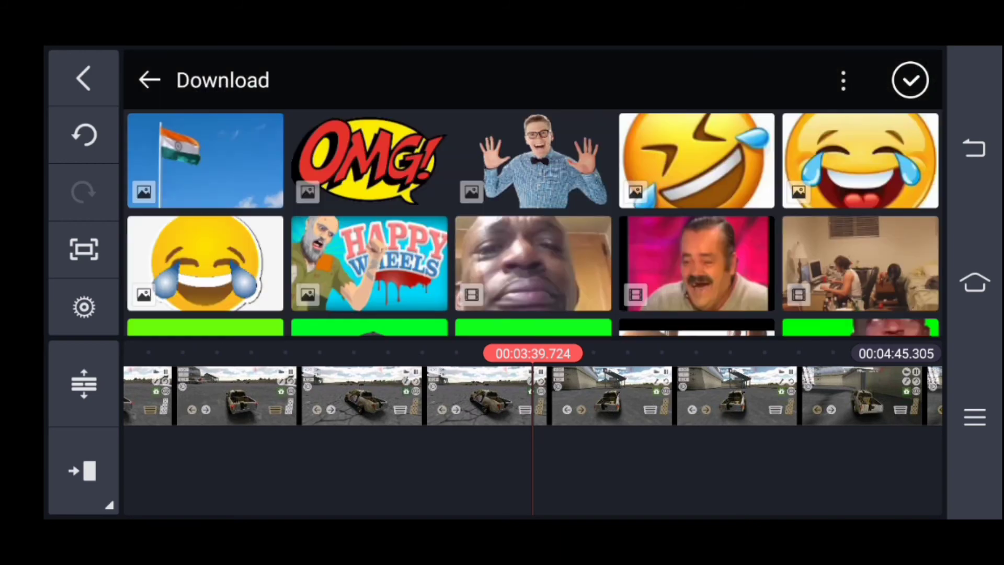
pyautogui.scroll(-3)
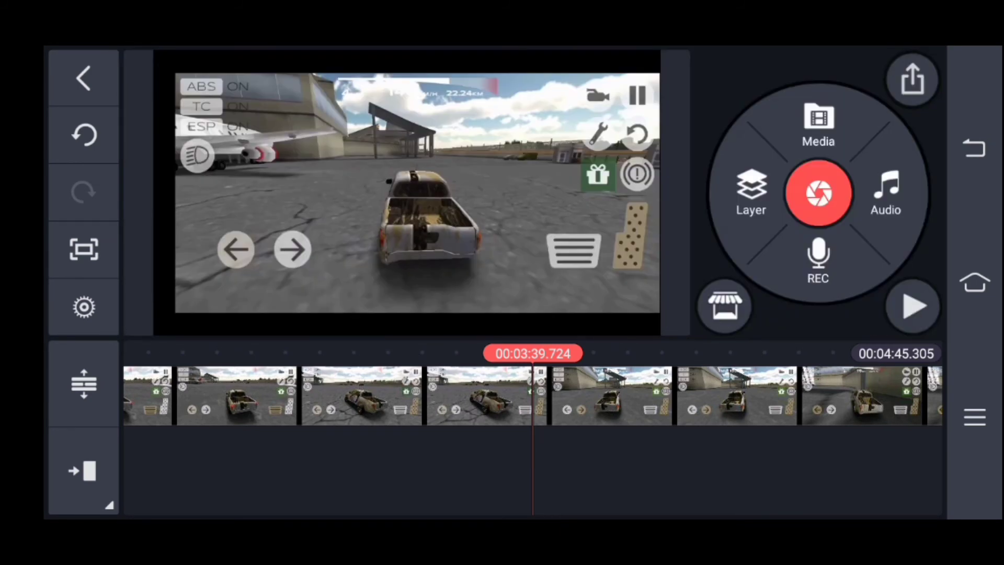
pyautogui.click(818, 126)
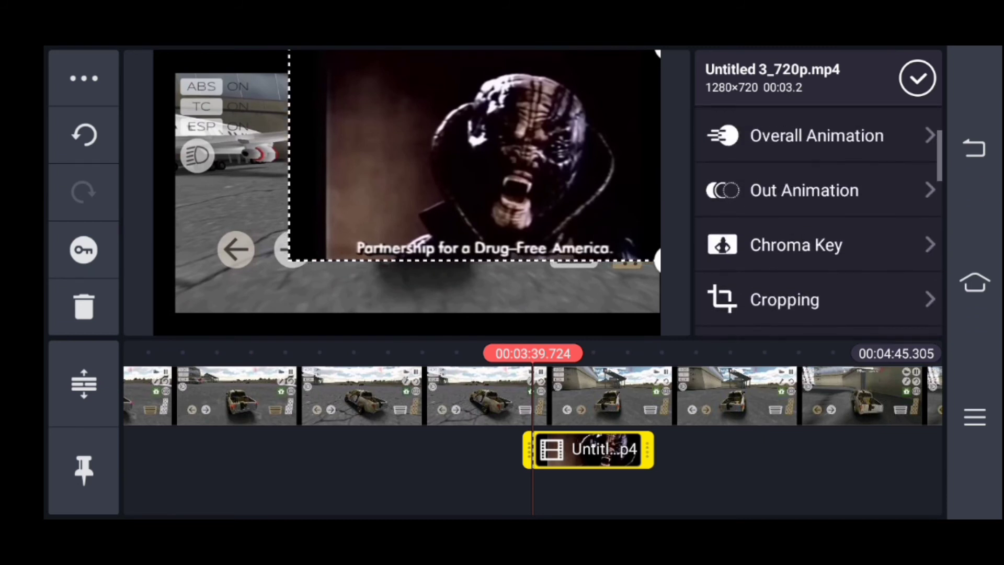
# - Give the horror-face overlay a Fade out animation and play the project from about 3:36
pyautogui.click(804, 189)
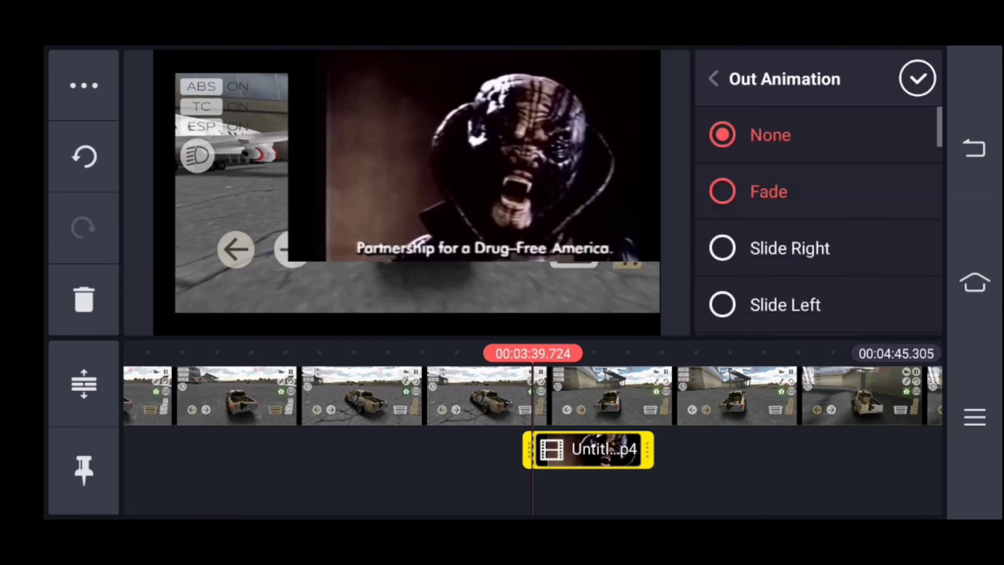
pyautogui.click(768, 191)
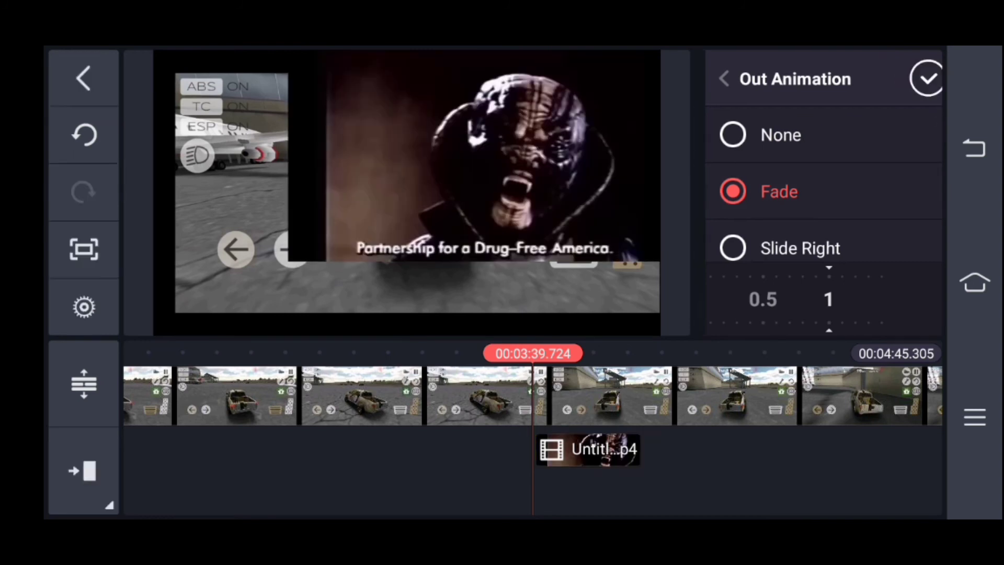
pyautogui.click(724, 78)
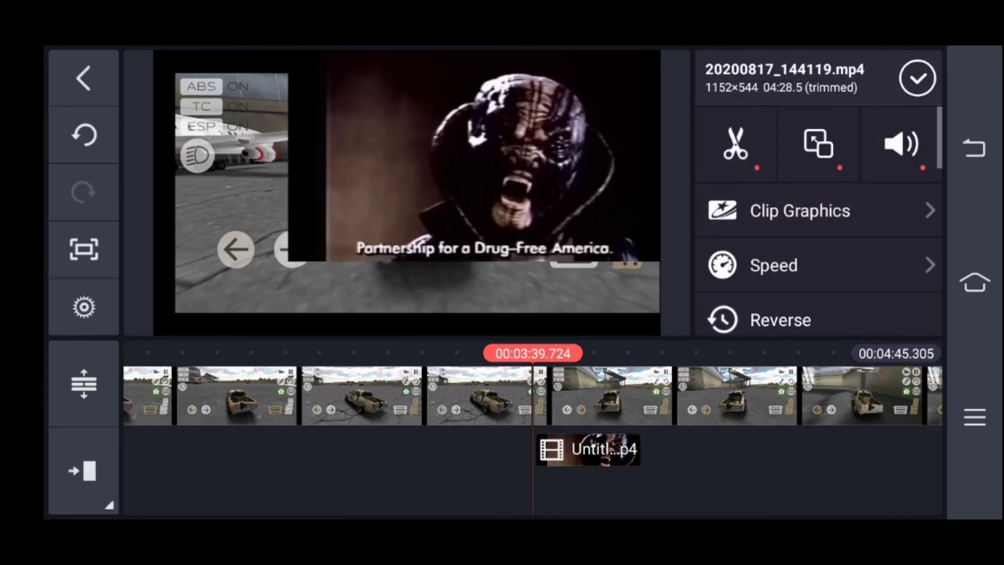
pyautogui.click(586, 449)
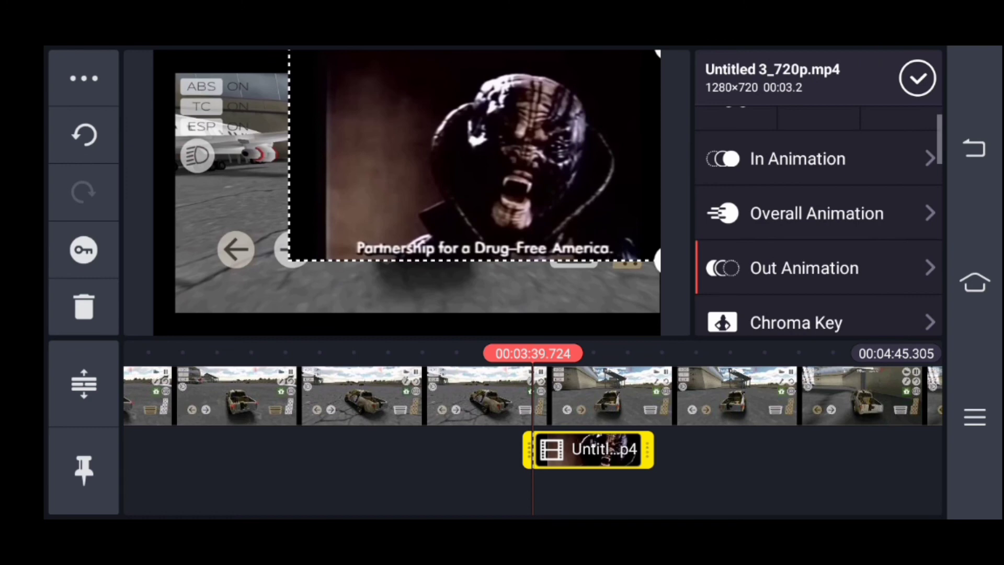
pyautogui.click(796, 157)
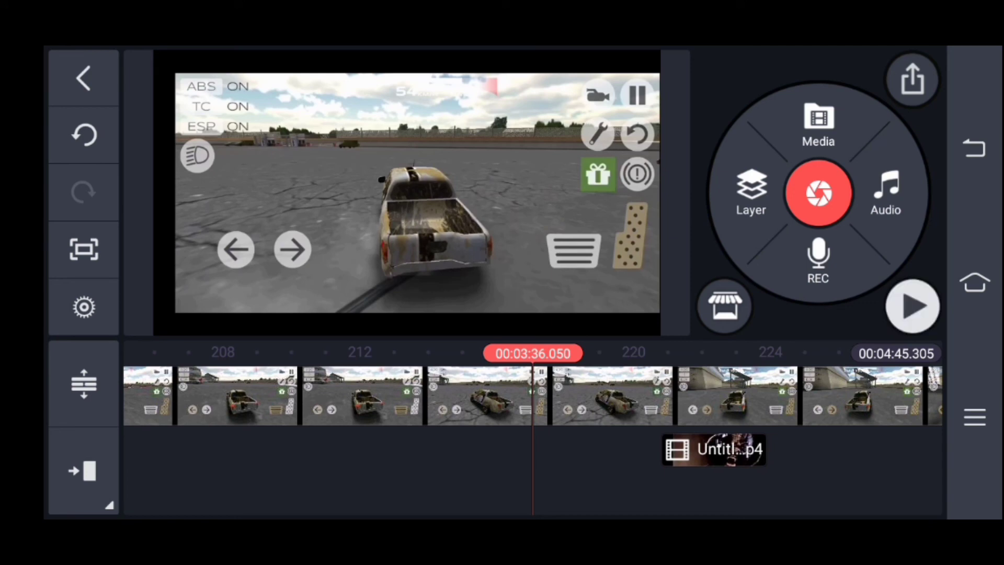
pyautogui.click(912, 306)
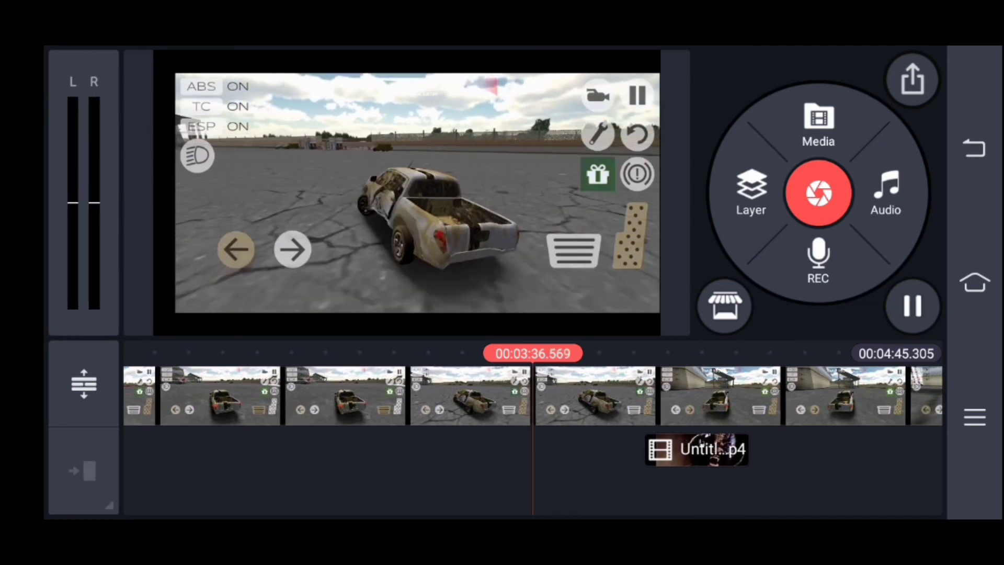